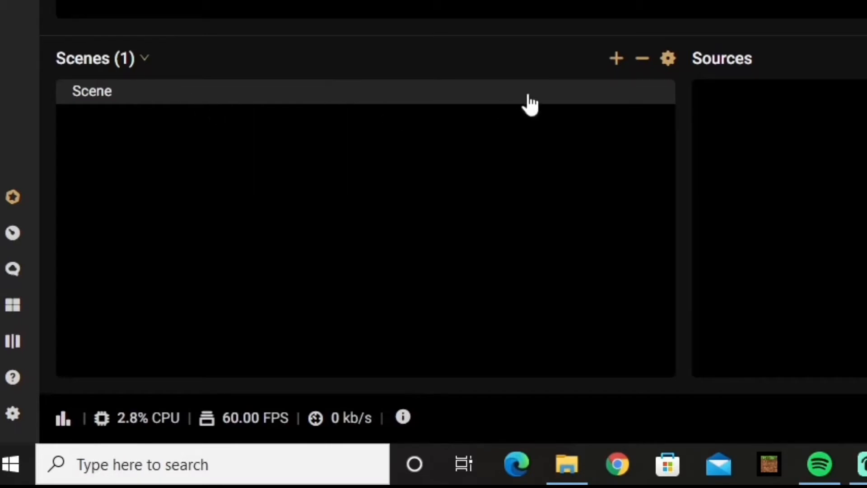
{"action": "mouse_move", "coordinate": [616, 59]}
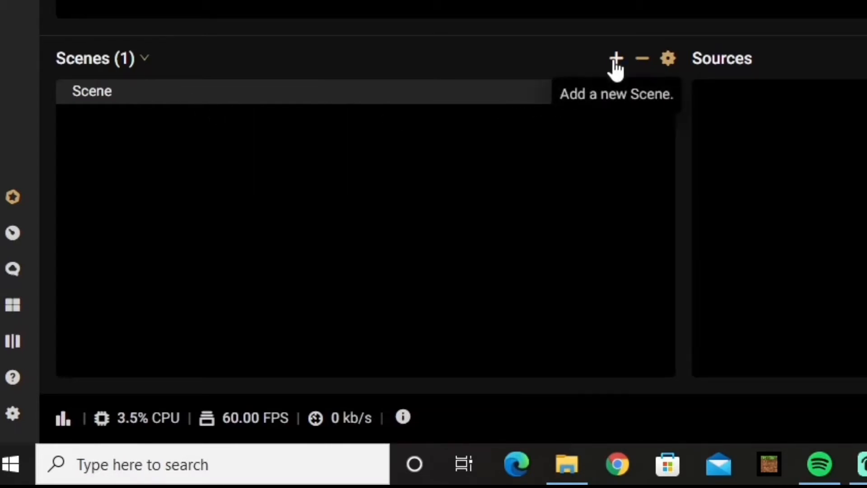
- Begin adding a new source to the scene, choosing Video Capture Device as its type
{"action": "left_click", "coordinate": [615, 58]}
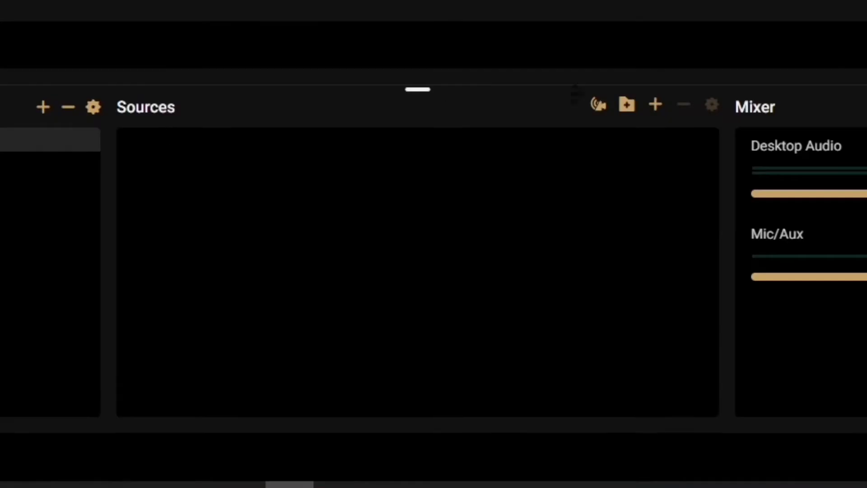
{"action": "mouse_move", "coordinate": [656, 105]}
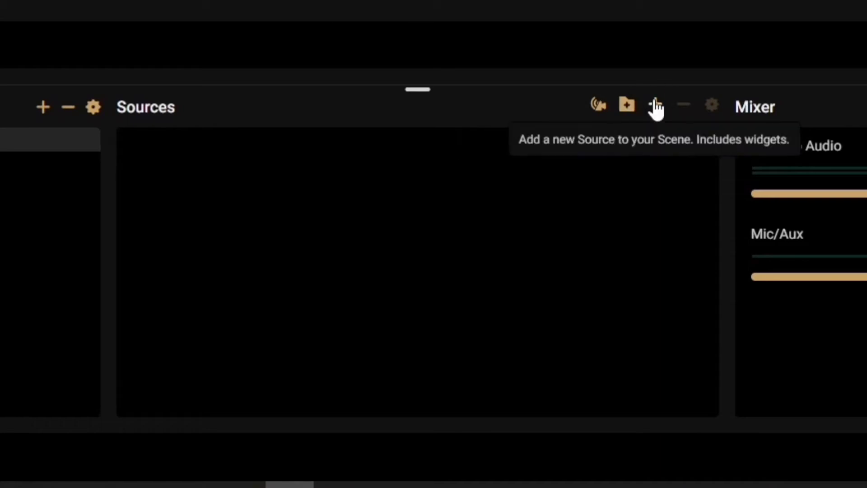
{"action": "left_click", "coordinate": [656, 106]}
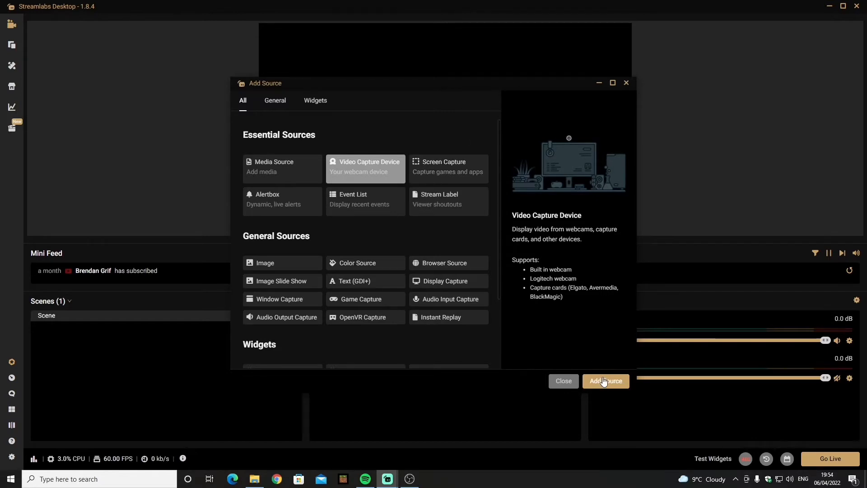
- Add the video capture device source under the name STREAMCAM
{"action": "left_click", "coordinate": [605, 381]}
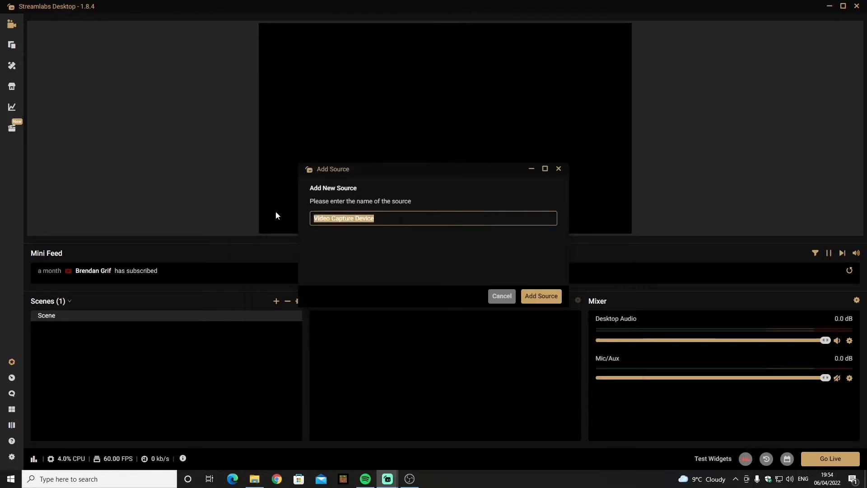
{"action": "type", "text": "STREAMCAM"}
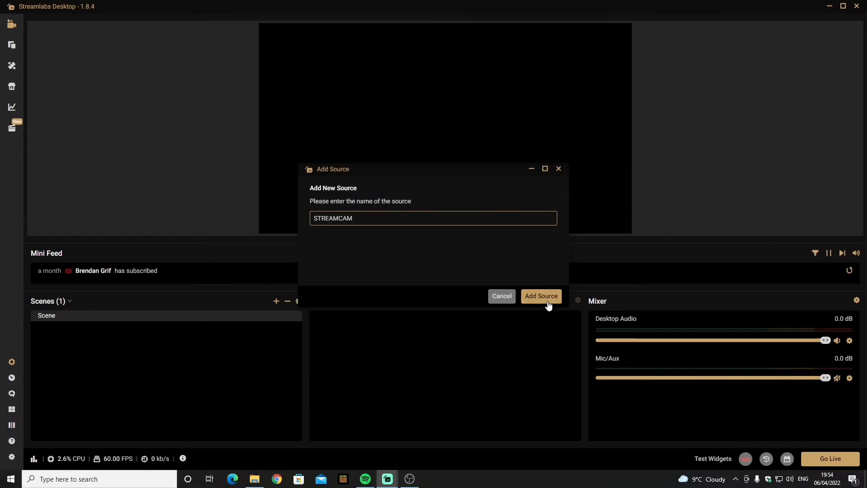
{"action": "left_click", "coordinate": [540, 295]}
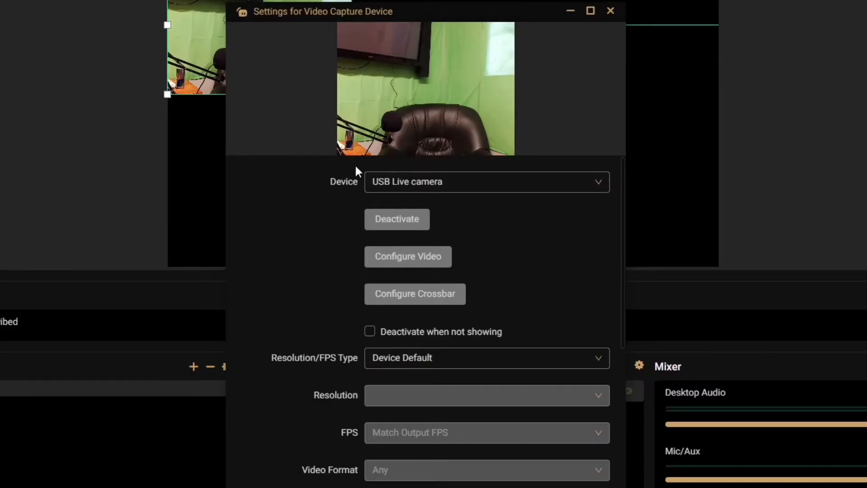
- Select the Logitech StreamCam as the capture device for the STREAMCAM source
{"action": "left_click", "coordinate": [486, 182]}
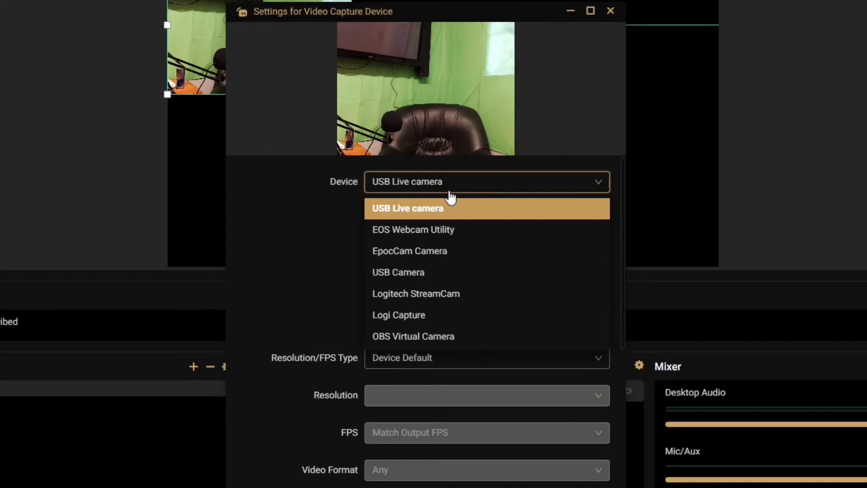
{"action": "mouse_move", "coordinate": [431, 299]}
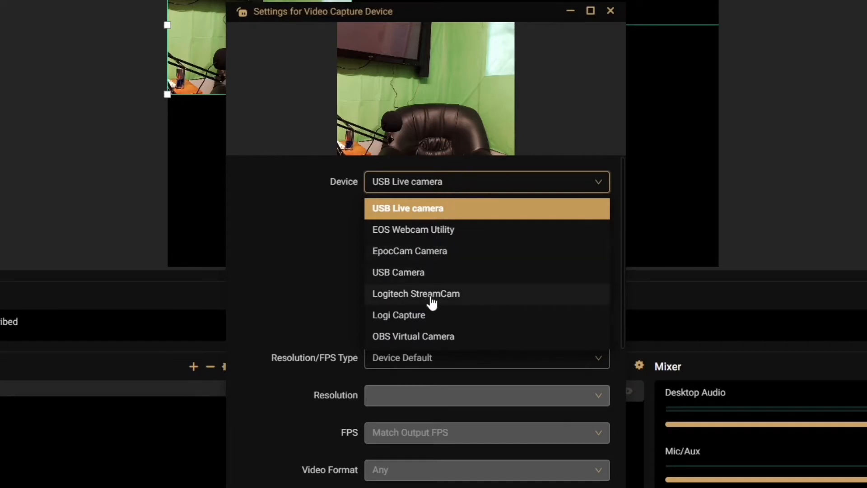
{"action": "mouse_move", "coordinate": [432, 299]}
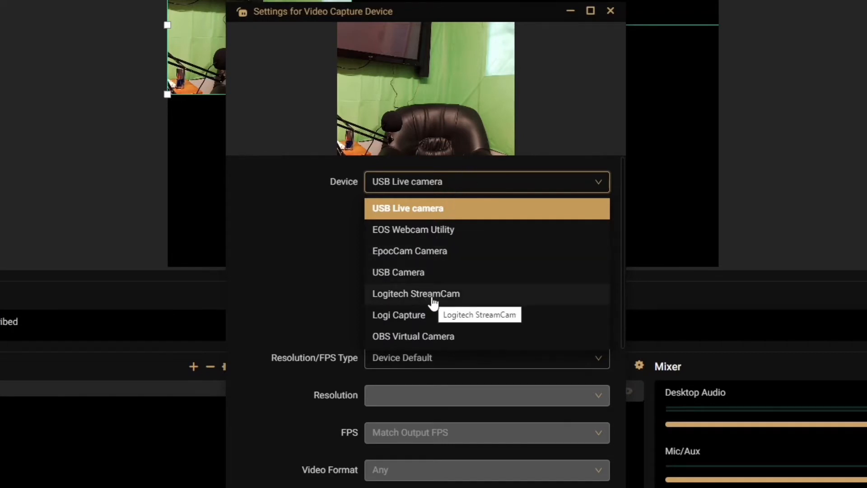
{"action": "left_click", "coordinate": [415, 294]}
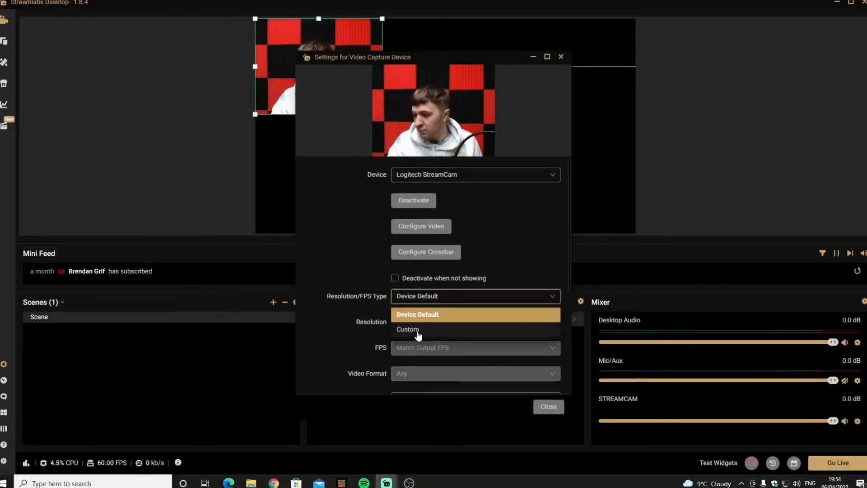
- Use a custom 1920x1080 resolution at Highest FPS for the camera and close its settings
{"action": "left_click", "coordinate": [408, 329]}
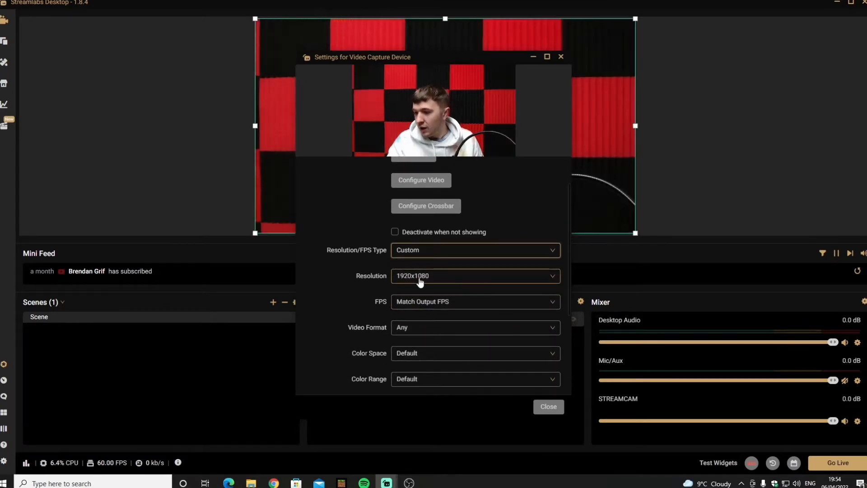
{"action": "left_click", "coordinate": [474, 276]}
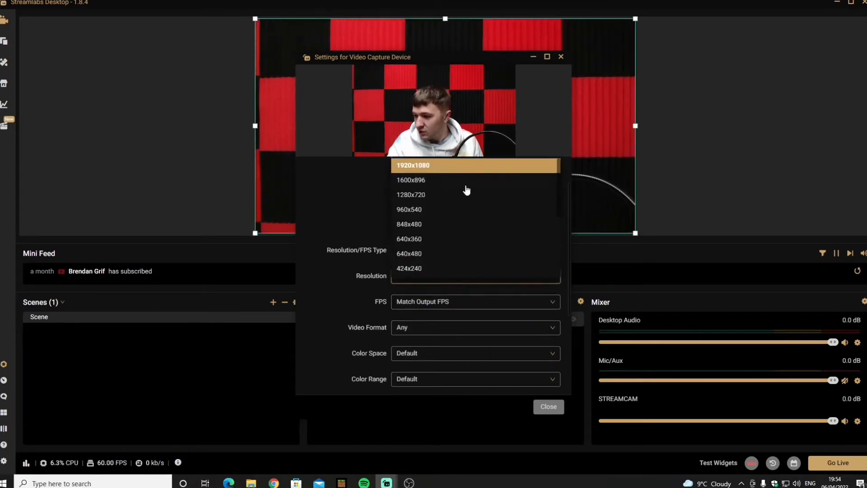
{"action": "left_click", "coordinate": [474, 301]}
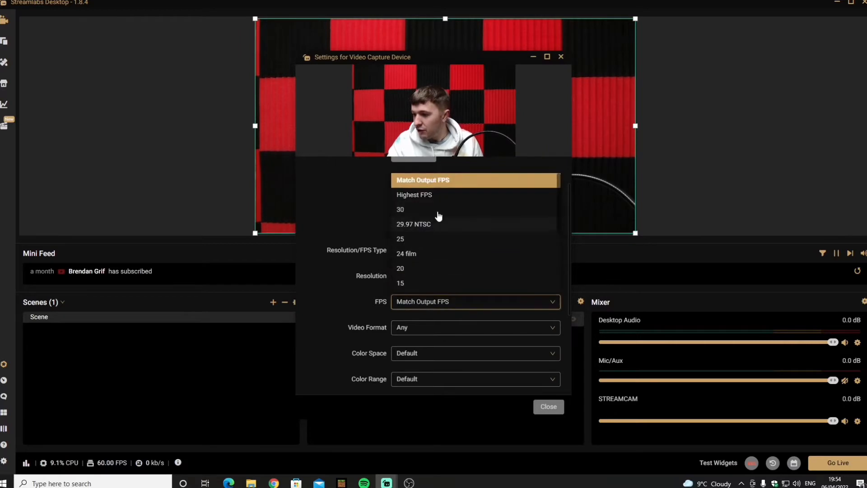
{"action": "left_click", "coordinate": [414, 195]}
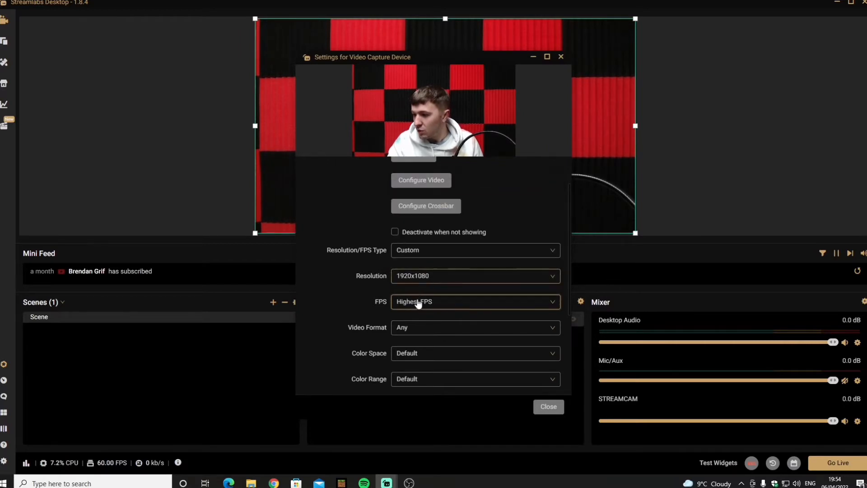
{"action": "scroll", "scroll_direction": "down", "scroll_amount": 3}
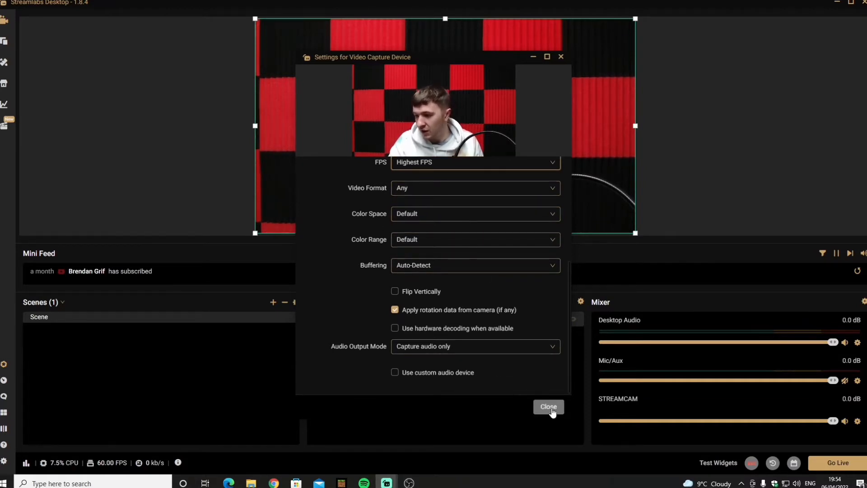
{"action": "left_click", "coordinate": [548, 407]}
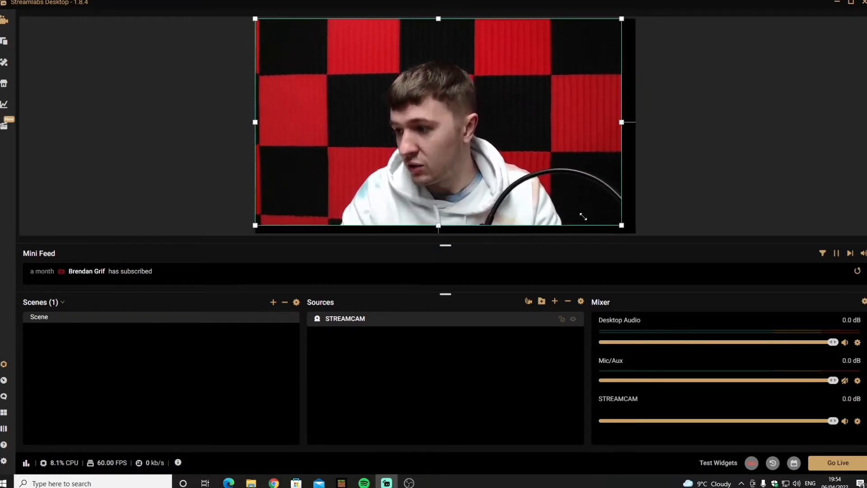
- Shrink, re-enlarge and crop the camera image into a narrower box near the canvas centre
{"action": "left_click_drag", "start_coordinate": [621, 225], "coordinate": [395, 98]}
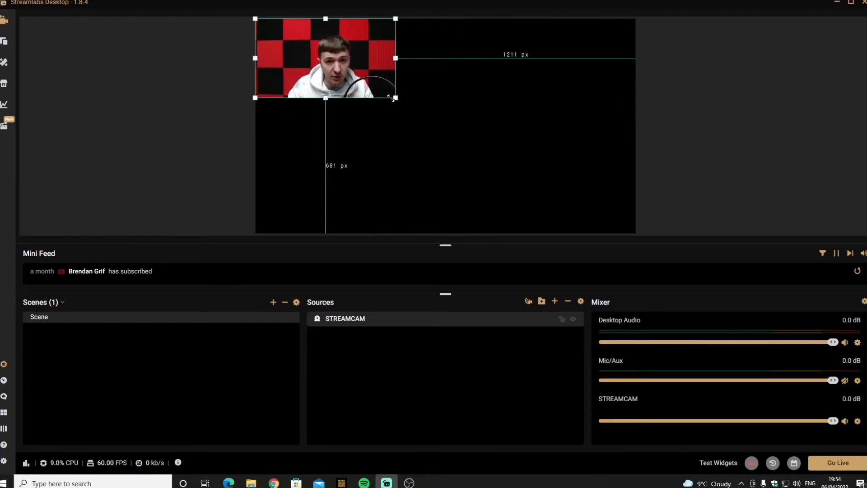
{"action": "left_click_drag", "start_coordinate": [394, 97], "coordinate": [608, 218]}
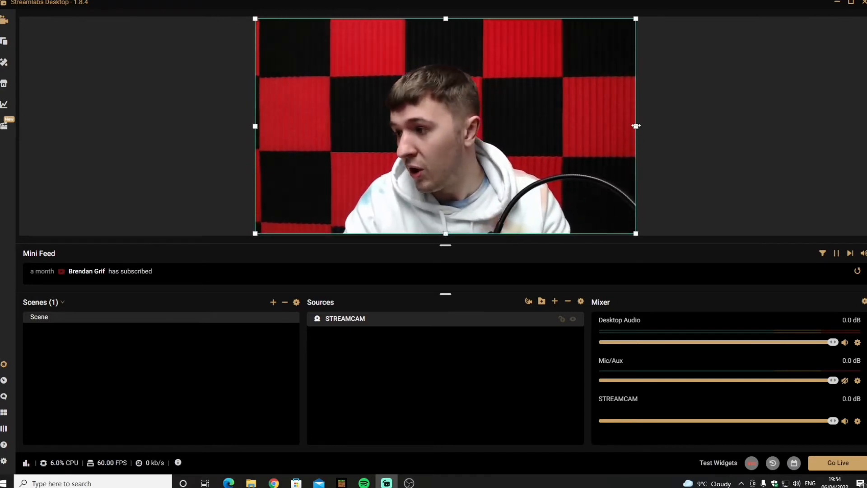
{"action": "left_click_drag", "start_coordinate": [636, 125], "coordinate": [542, 126]}
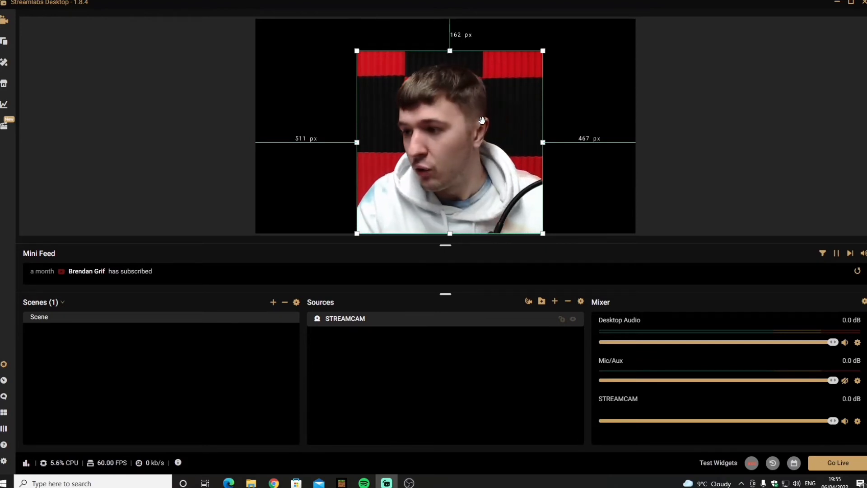
- Stretch the STREAMCAM image to screen so it fills the whole canvas again
{"action": "right_click", "coordinate": [482, 120]}
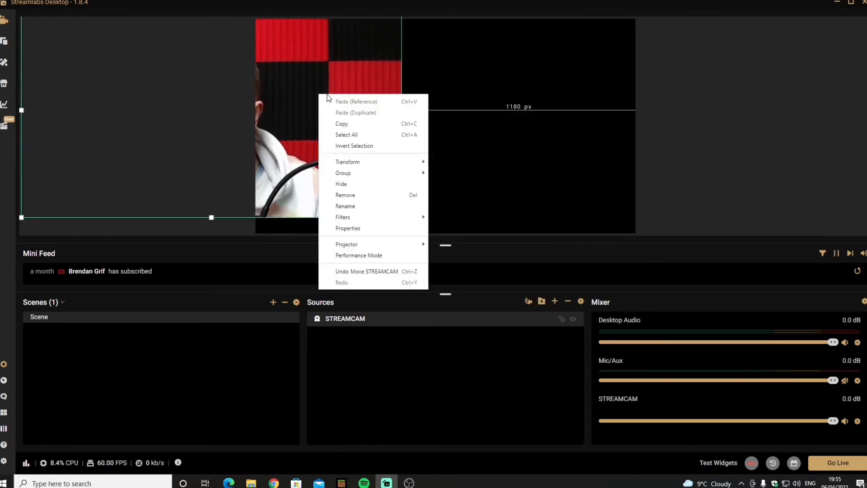
{"action": "mouse_move", "coordinate": [346, 162]}
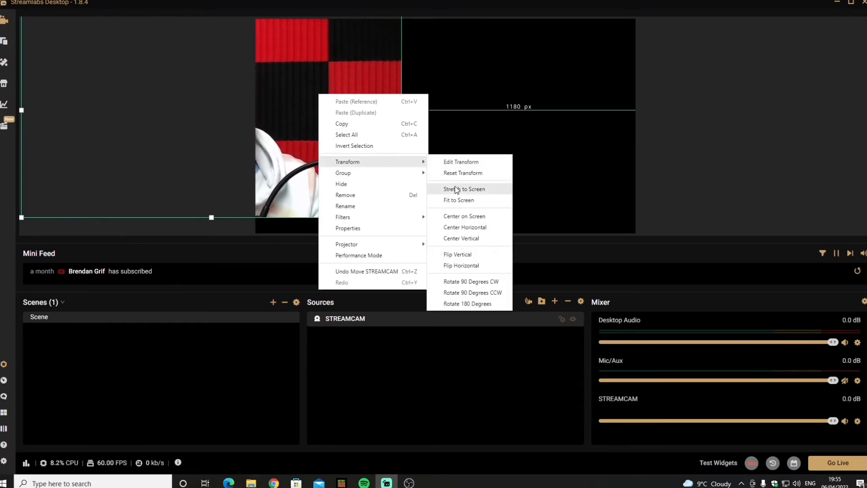
{"action": "left_click", "coordinate": [464, 188]}
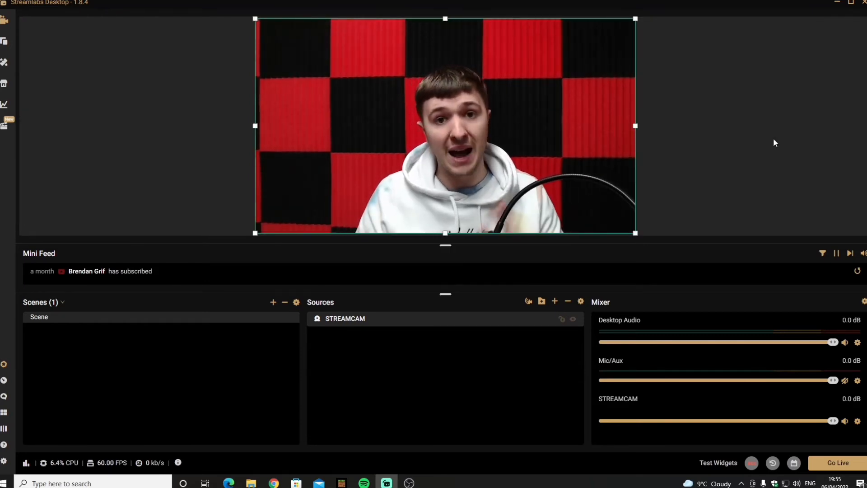